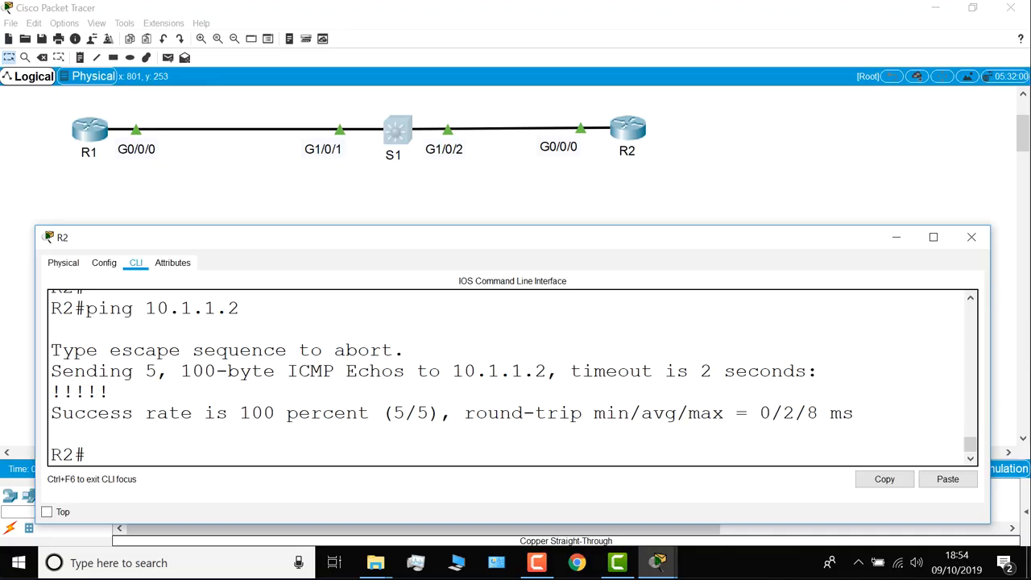
mouse_move(306, 242)
type("copy running-config startup-config")
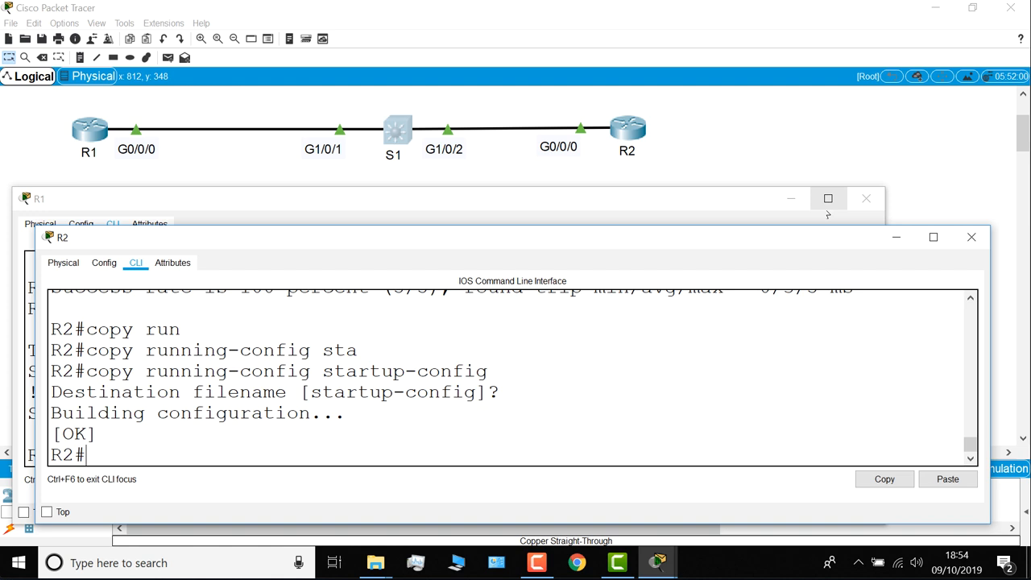
Close the R2 and R1 configuration windows after saving their configs to startup
left_click(583, 199)
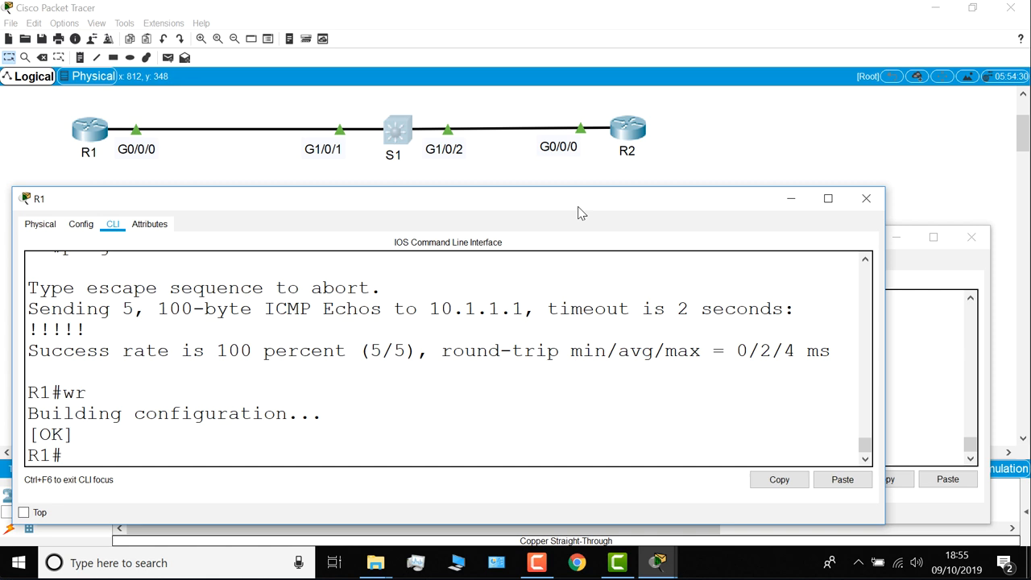
left_click(867, 198)
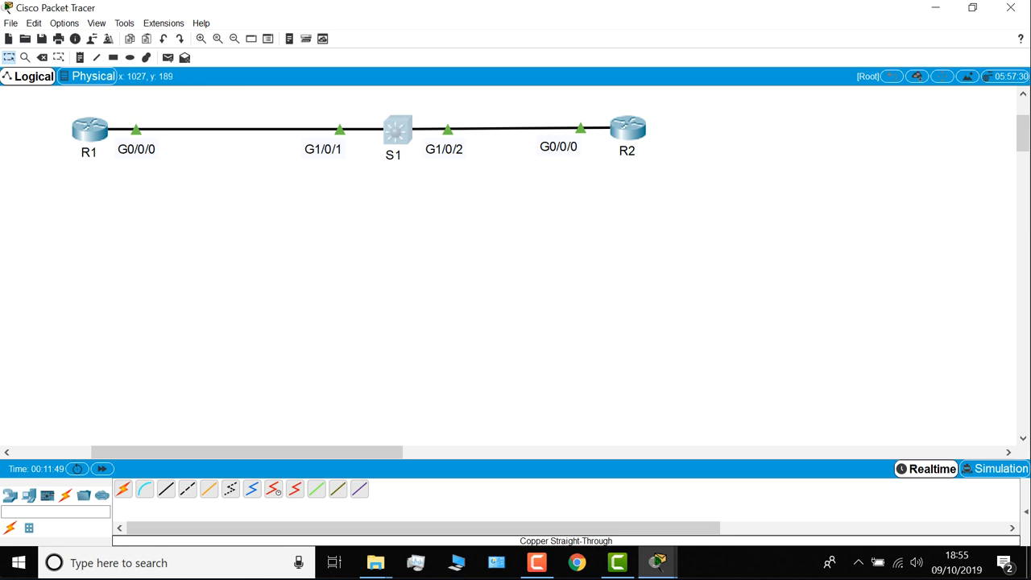
Quit Packet Tracer, saving the lab as myfirstpackettracerlab in the saves folder
left_click(1012, 7)
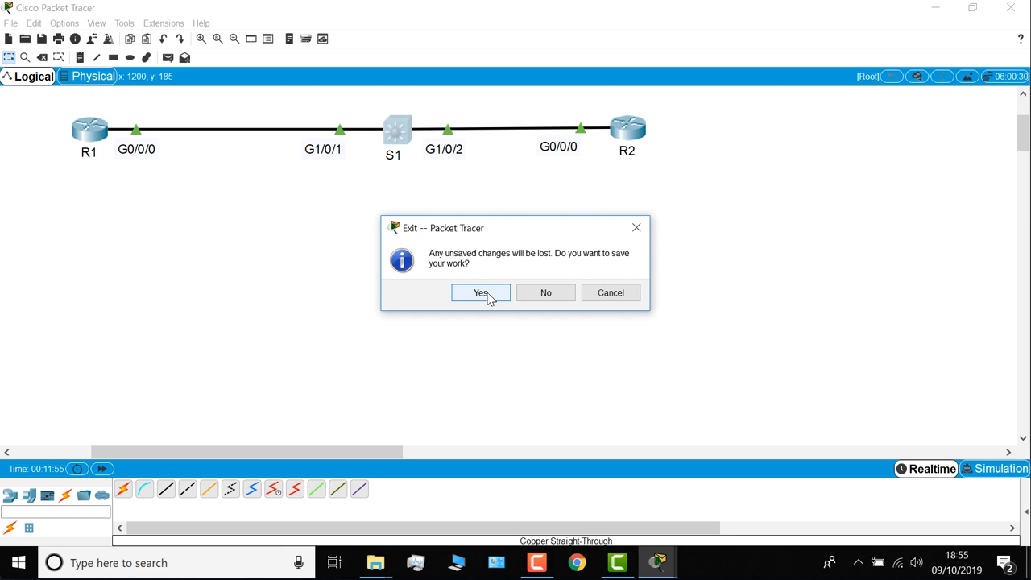
left_click(480, 293)
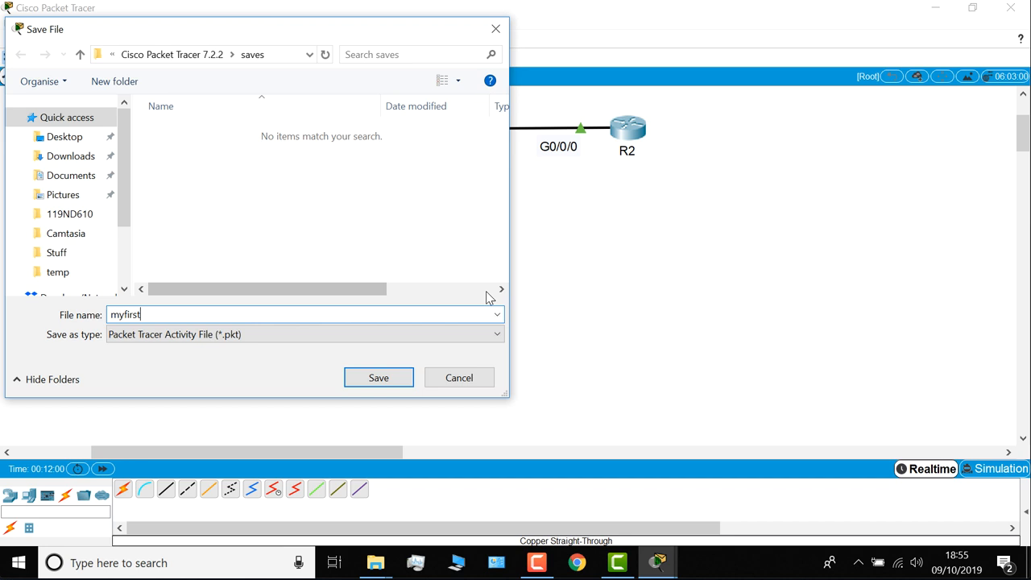
type("packettracerlab")
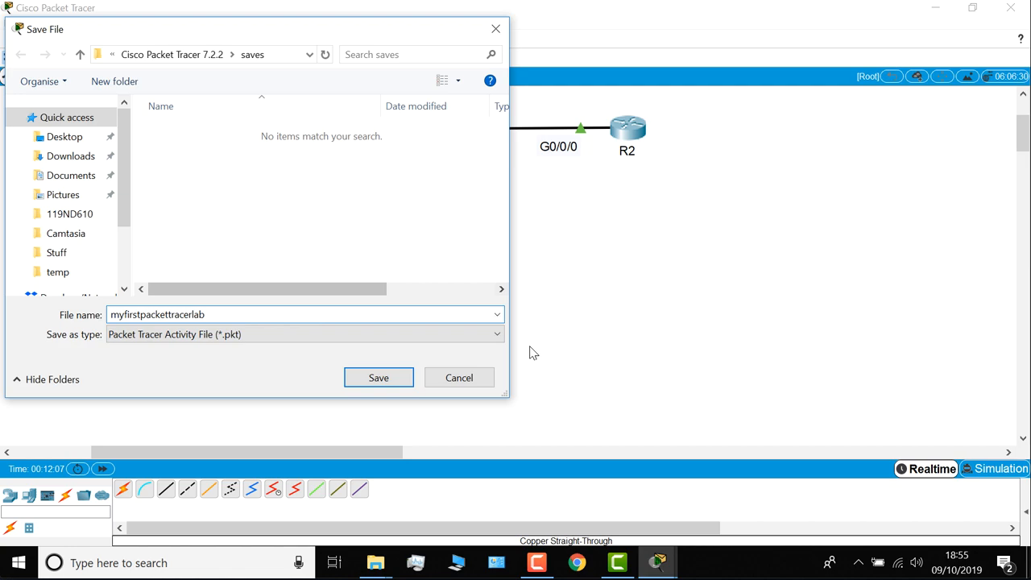
left_click(378, 377)
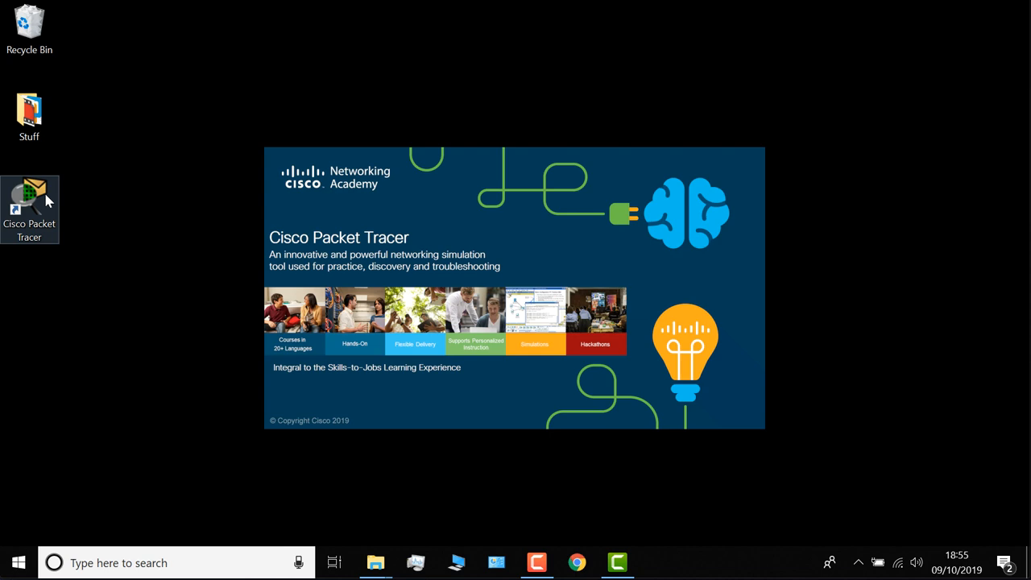
Relaunch Packet Tracer from the desktop shortcut into an empty workspace
double_click(29, 208)
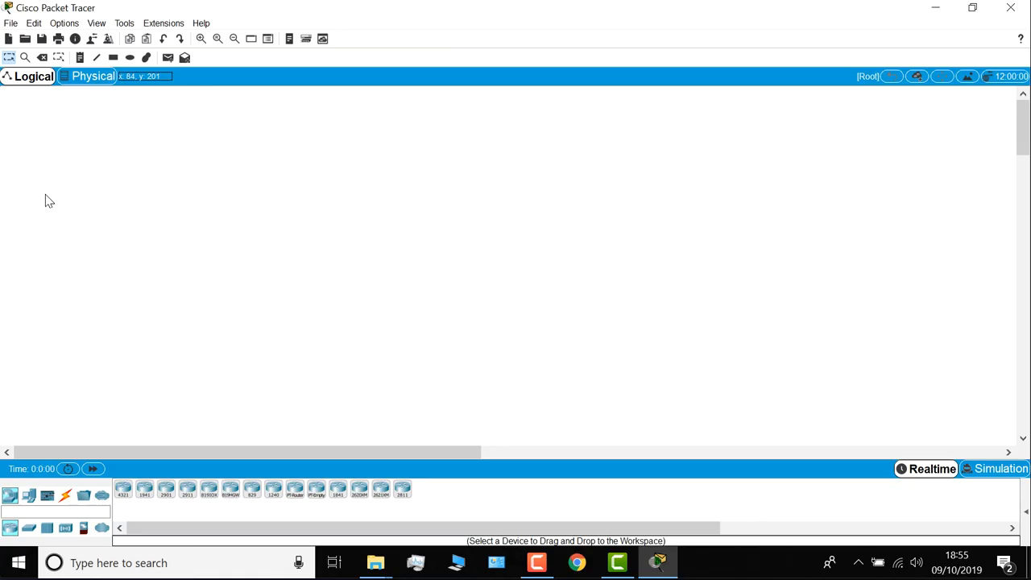
left_click(11, 23)
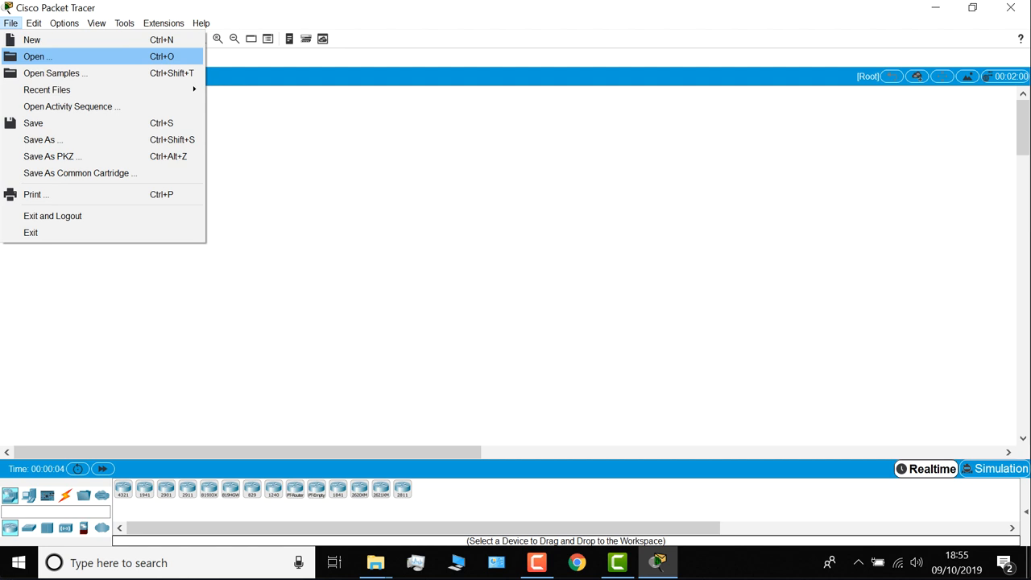
Reopen myfirstpackettracerlab.pkt and confirm R1 retains 10.1.1.1 on GigabitEthernet0/0/0
left_click(37, 56)
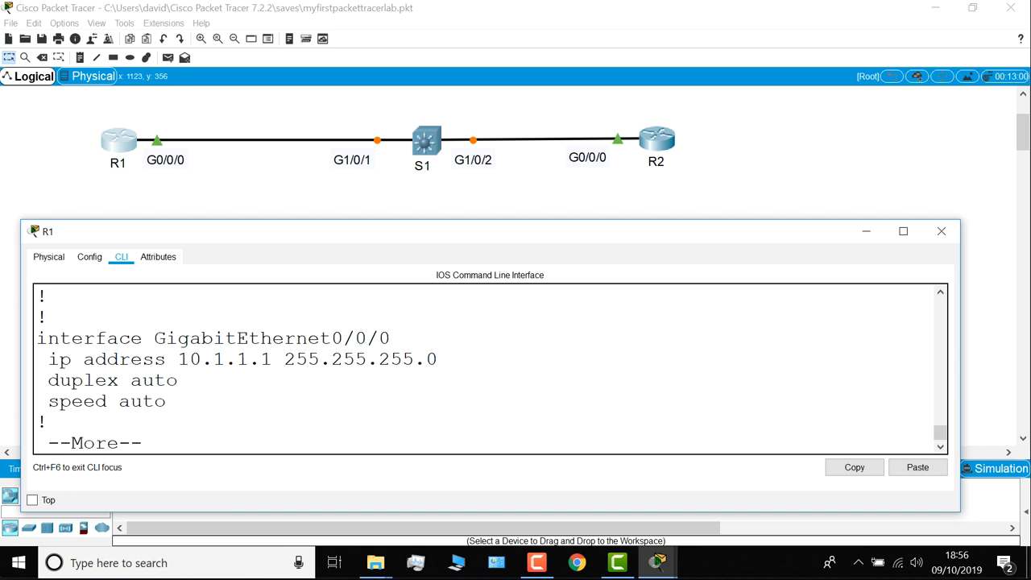
double_click(270, 338)
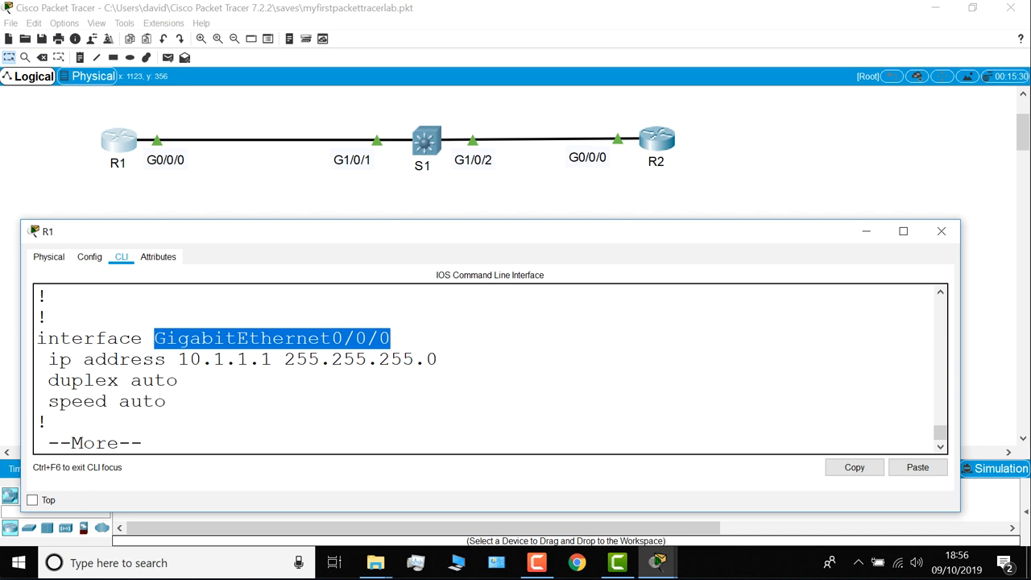